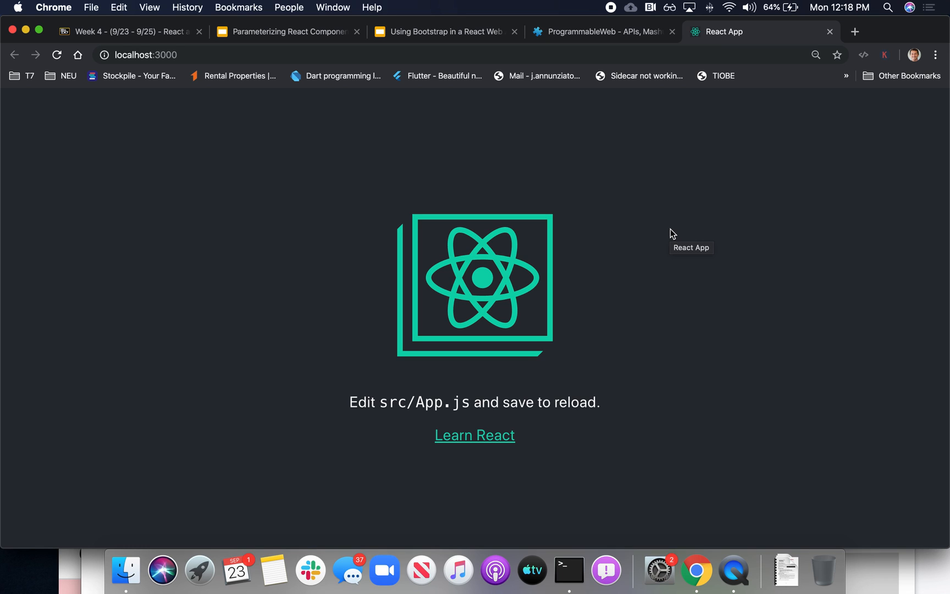
mouse_move(415, 274)
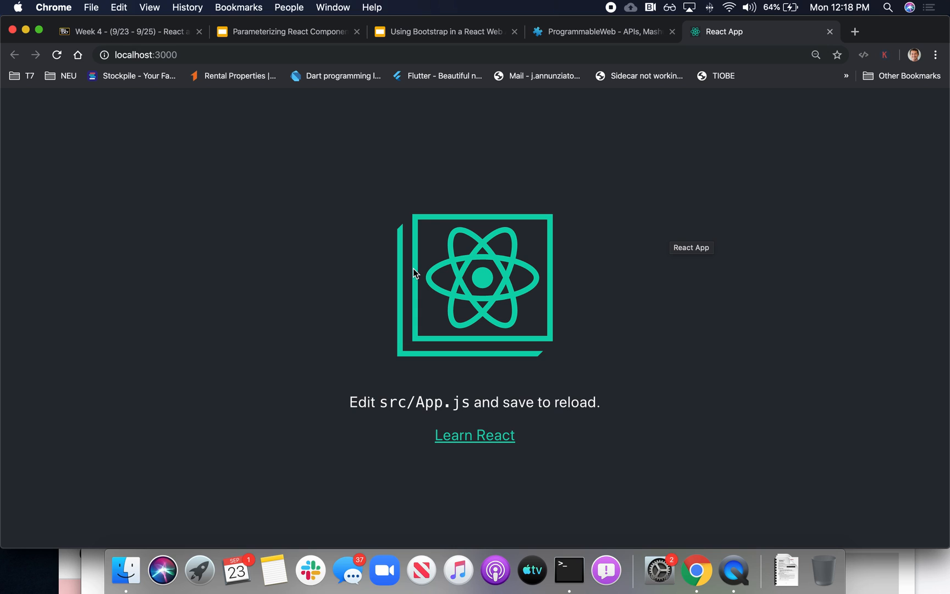
mouse_move(254, 449)
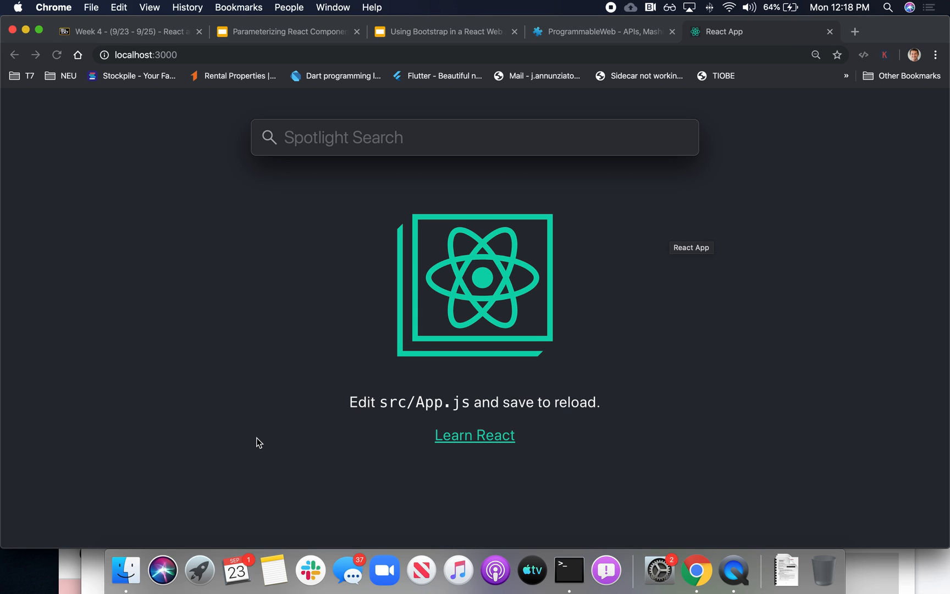
Launch IntelliJ IDEA from Spotlight by searching 'ide'
text(ide)
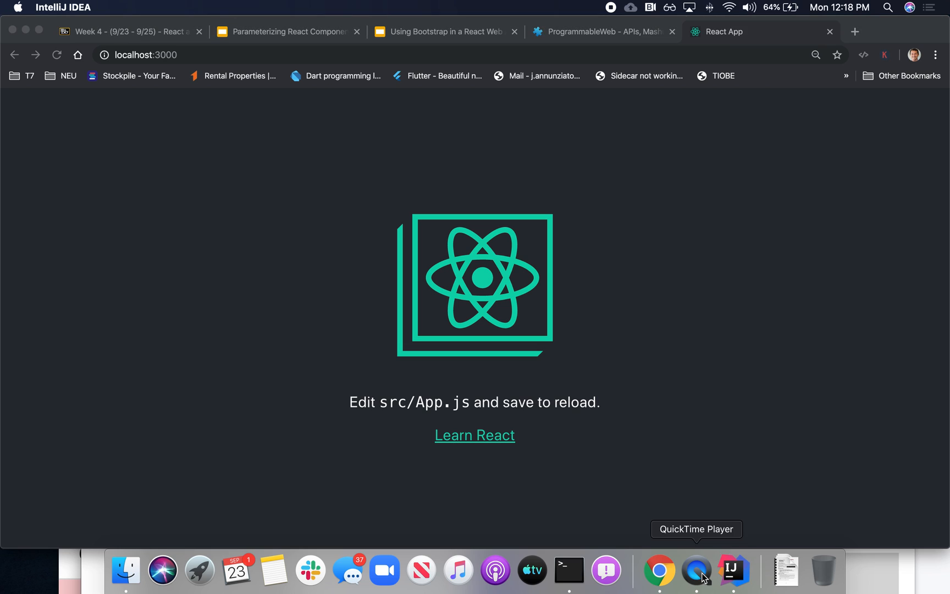
Switch to IntelliJ IDEA and close the open Node server project
click(732, 570)
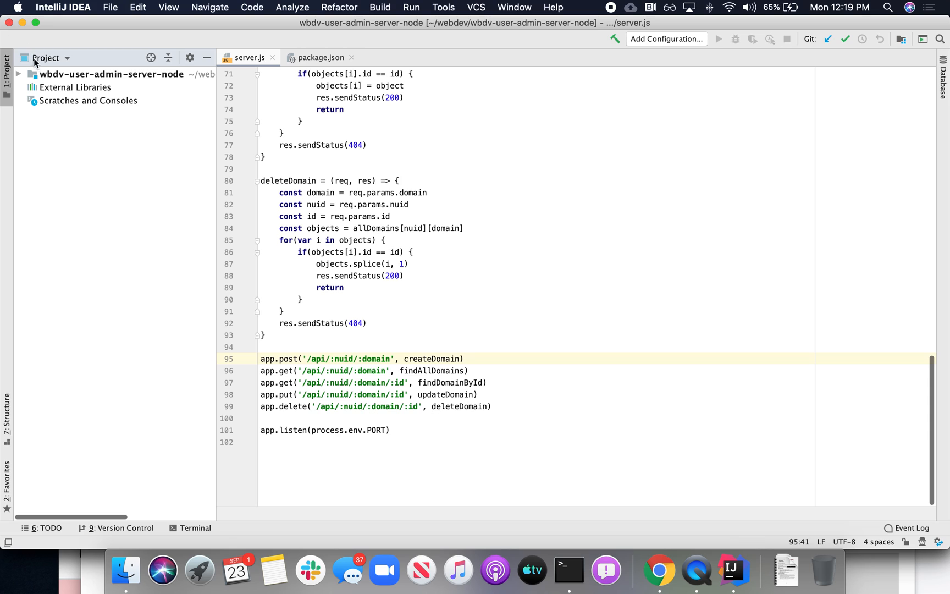
click(19, 74)
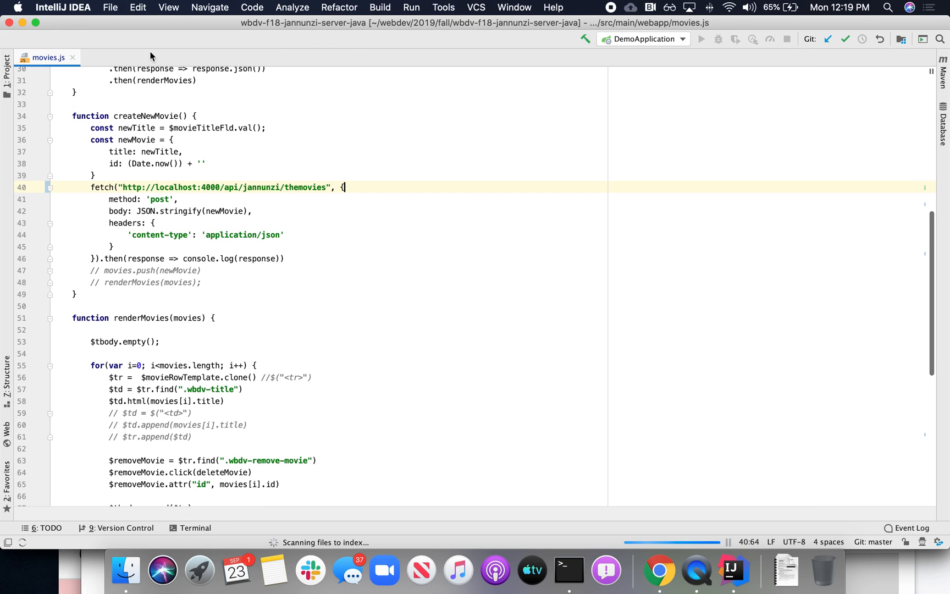
mouse_move(31, 43)
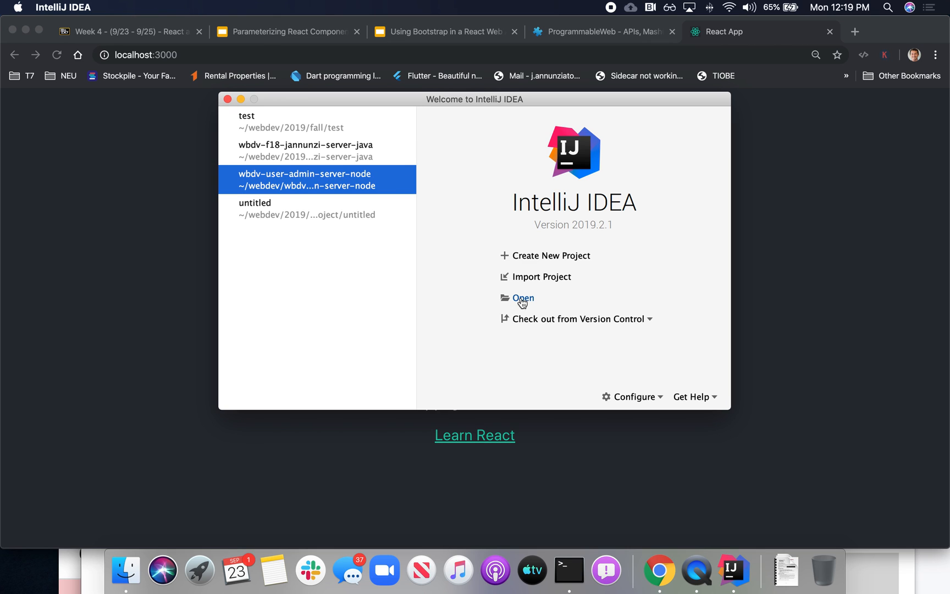
Browse from the home folder via 'web' to the React client project folder and confirm opening it
click(521, 298)
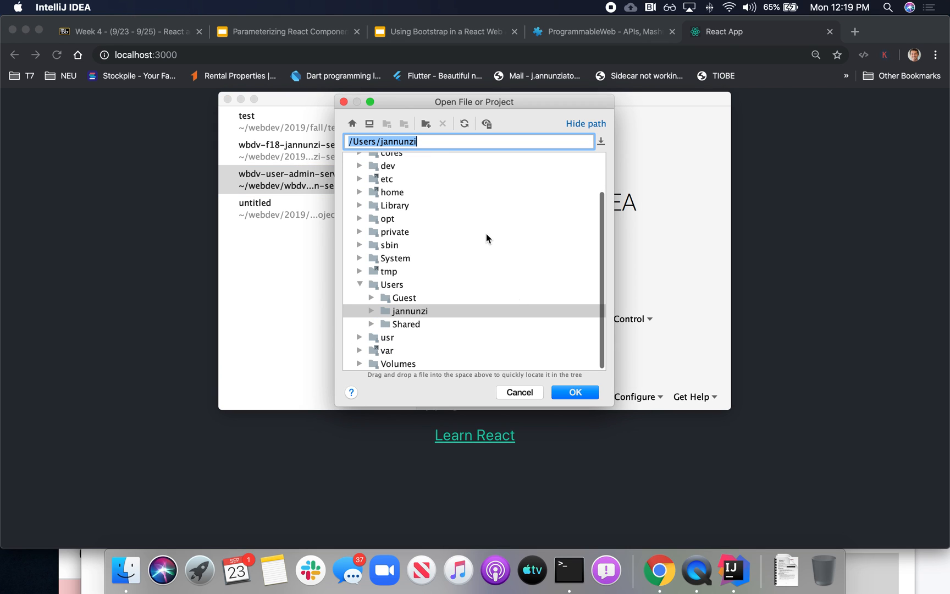
double_click(410, 312)
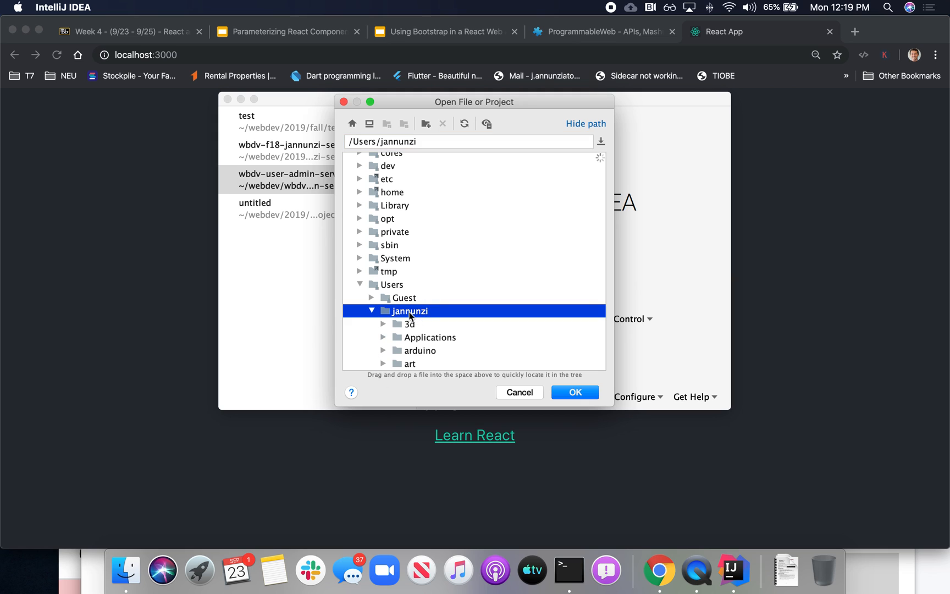
text(webdev/2019/fall)
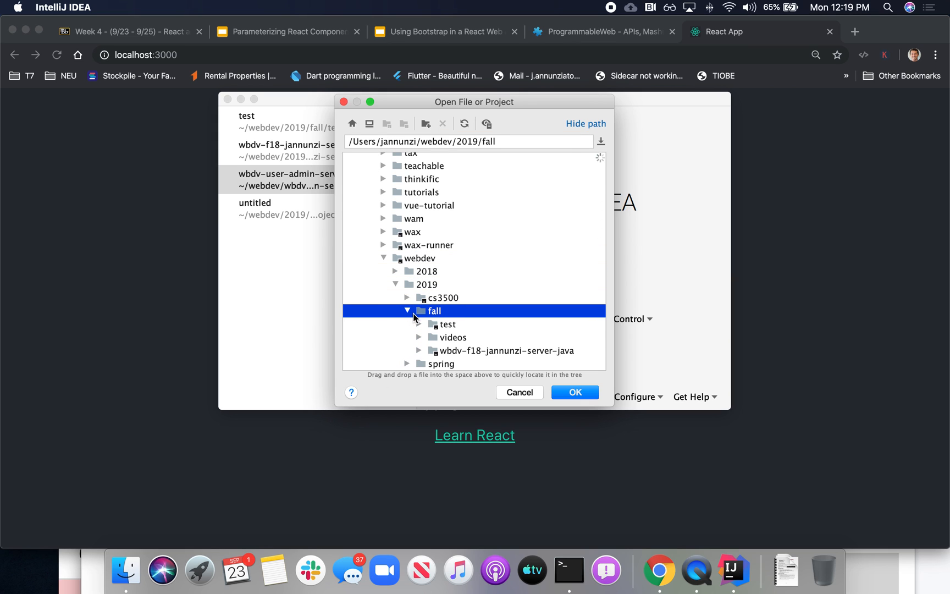
click(509, 337)
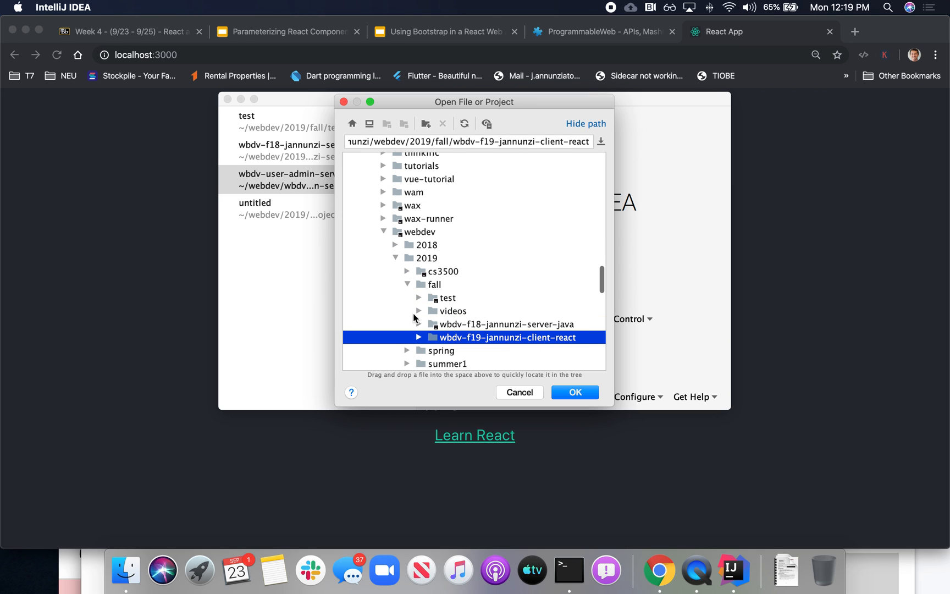
click(418, 337)
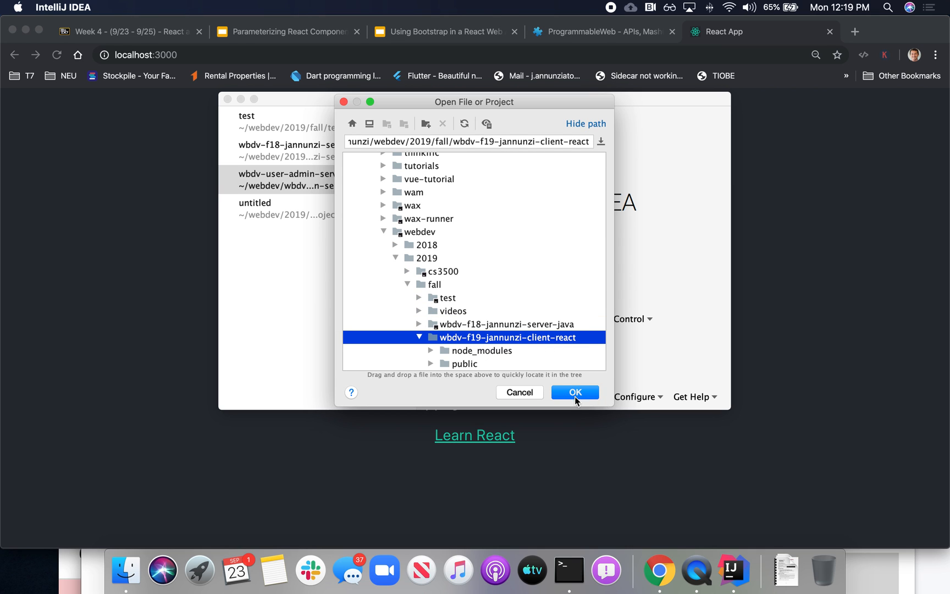
click(575, 393)
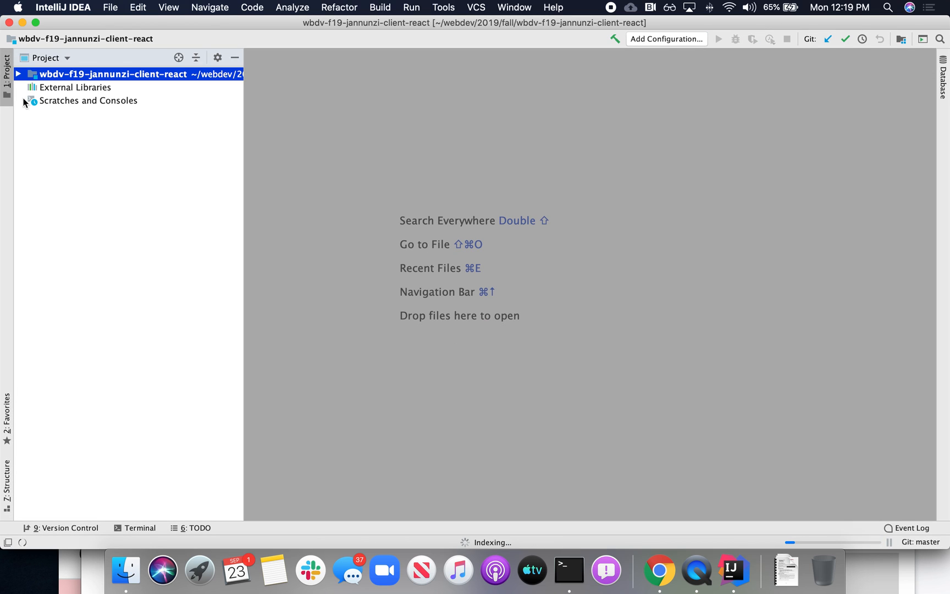
Expand the project root and src folder, then select index.js
click(19, 74)
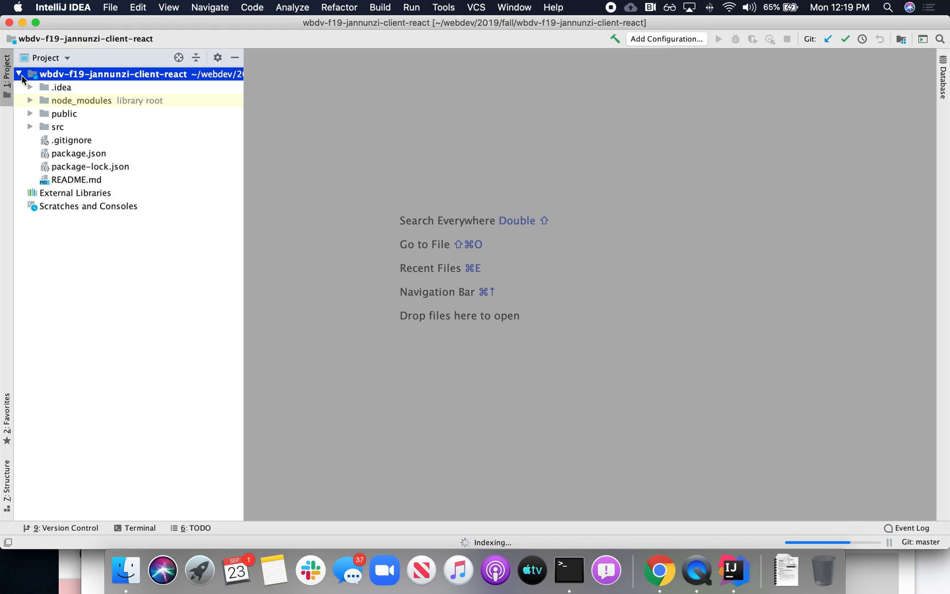
mouse_move(28, 84)
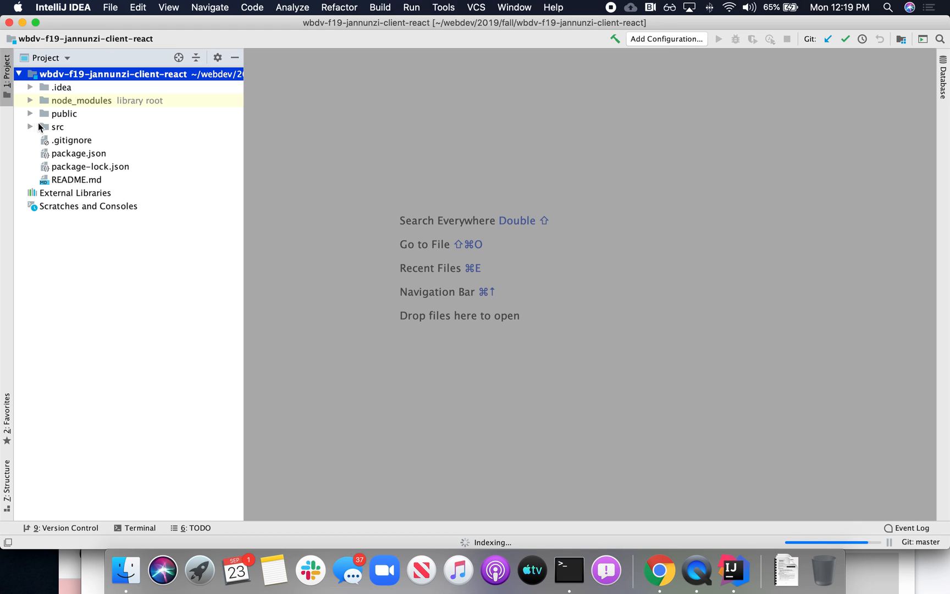
click(29, 126)
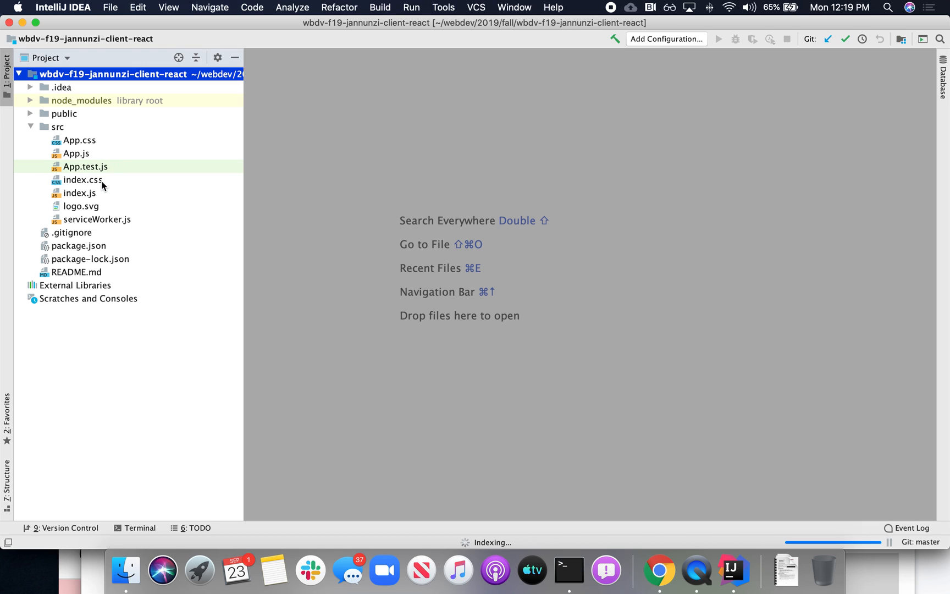
click(79, 192)
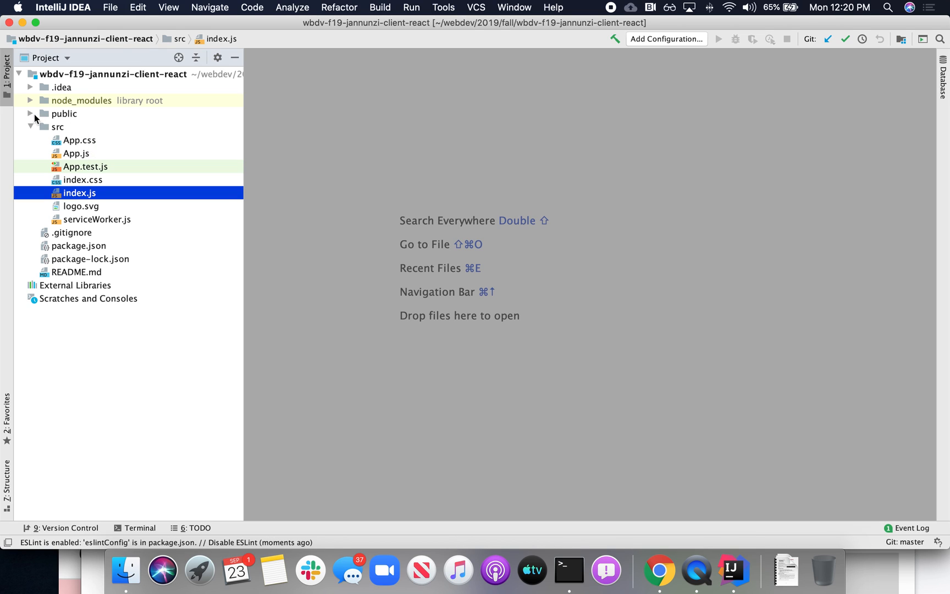
Expand the public folder to reveal index.html with its root div
click(29, 115)
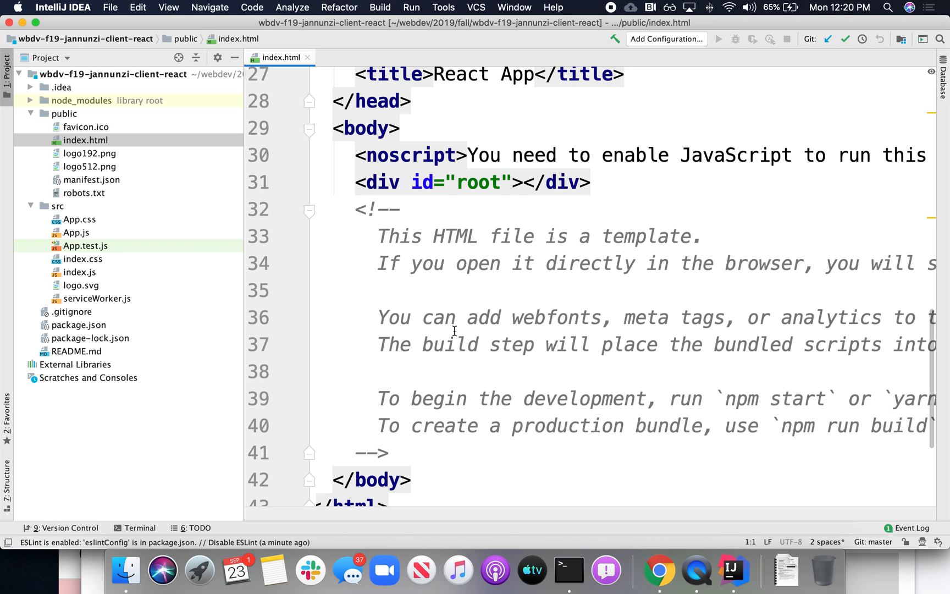
mouse_move(406, 345)
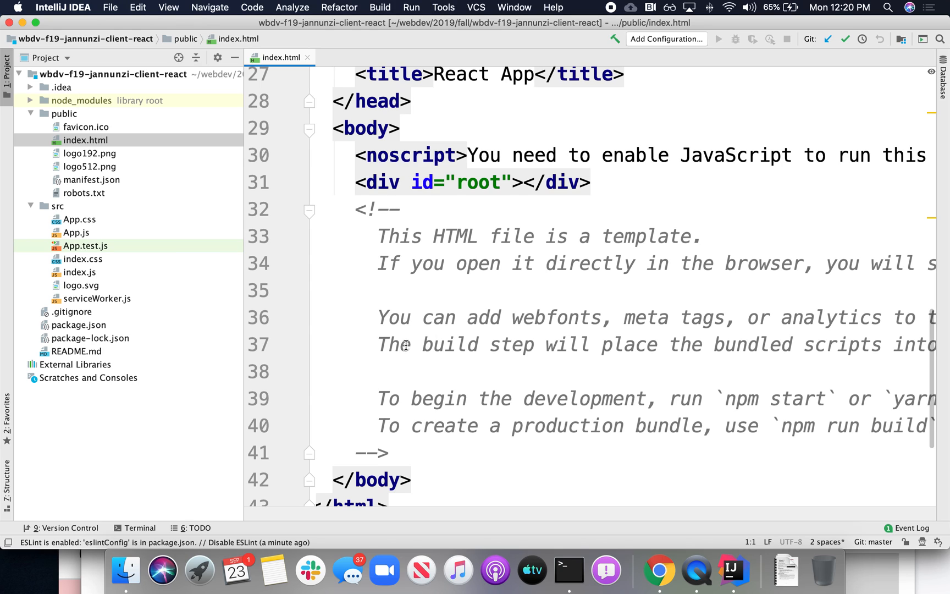
mouse_move(514, 204)
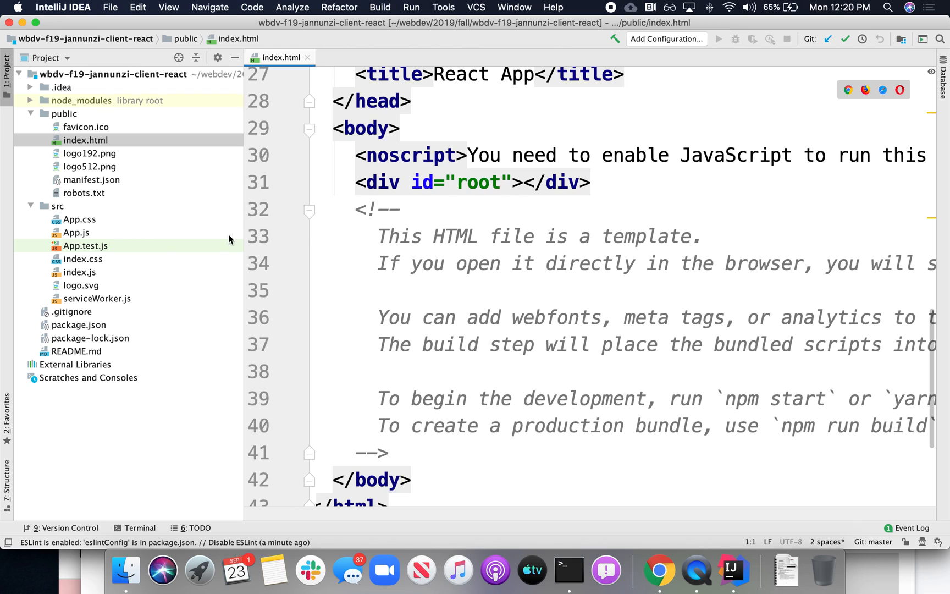
Open src/index.js in the editor and widen the code area to review ReactDOM.render
double_click(79, 272)
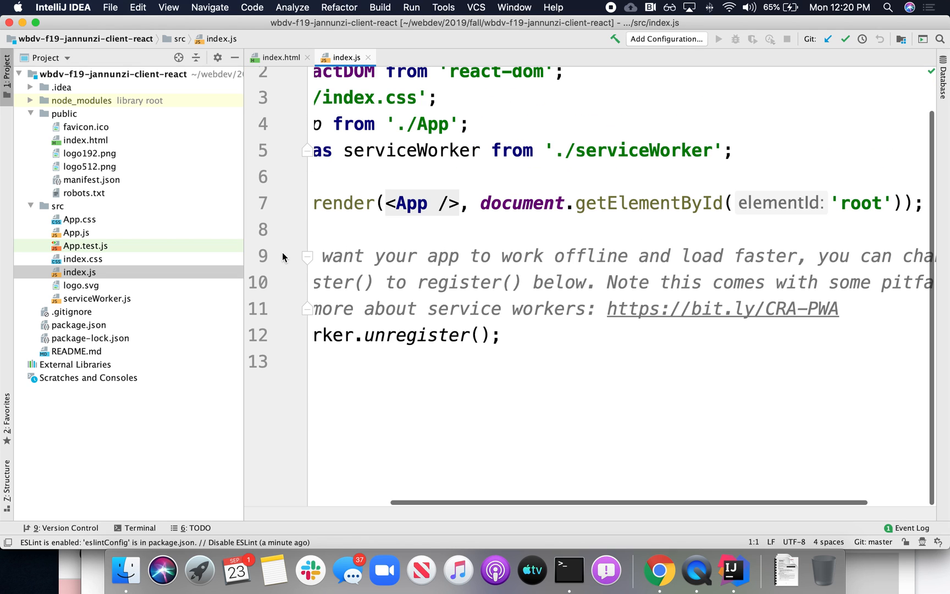
drag(245, 209, 192, 209)
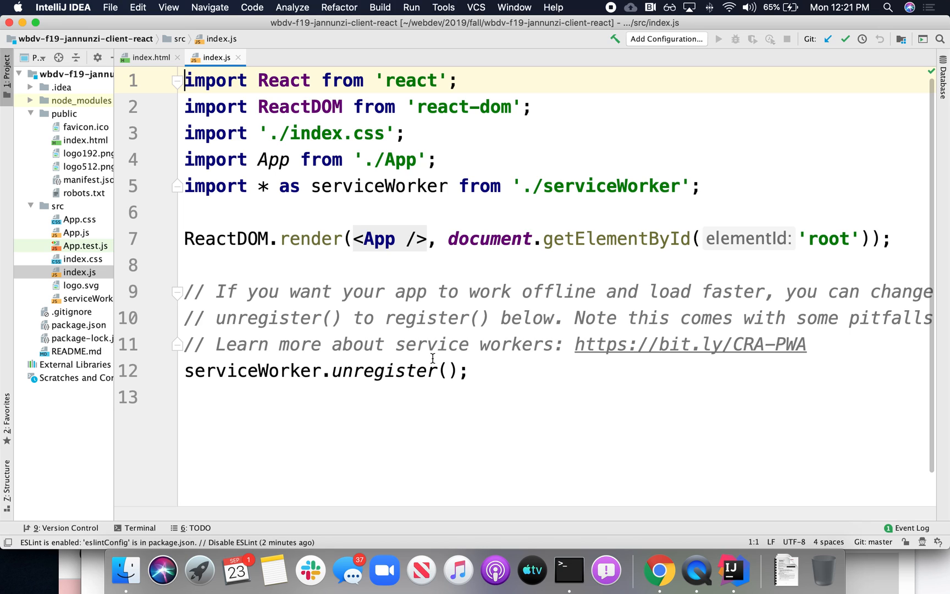
mouse_move(279, 157)
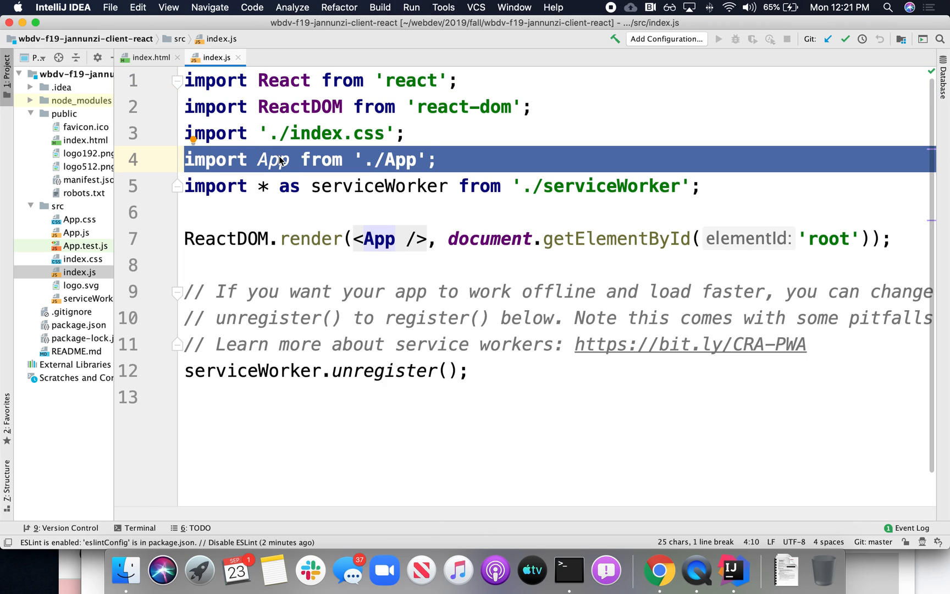
mouse_move(371, 238)
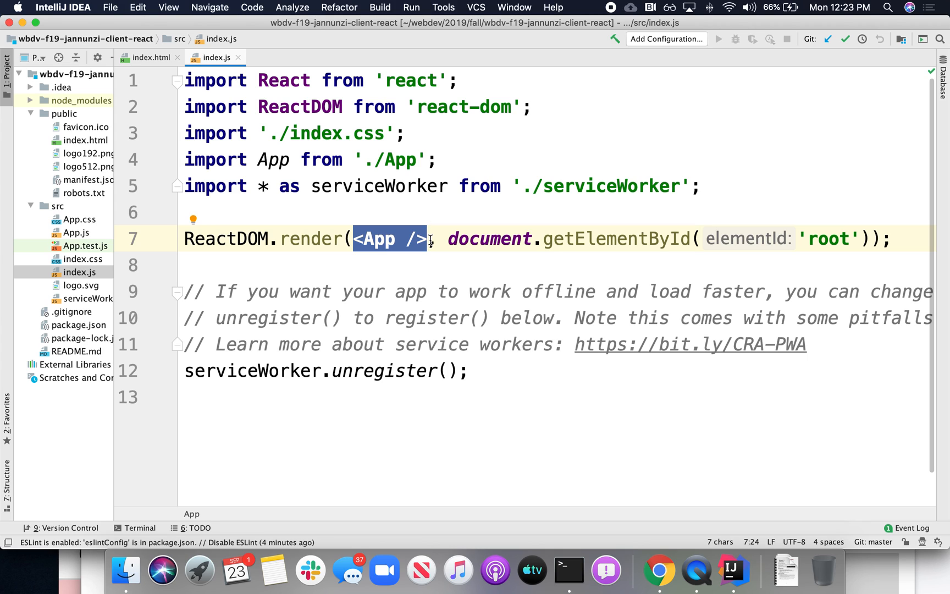
Navigate from the <App /> element to its declaration in App.js
click(272, 58)
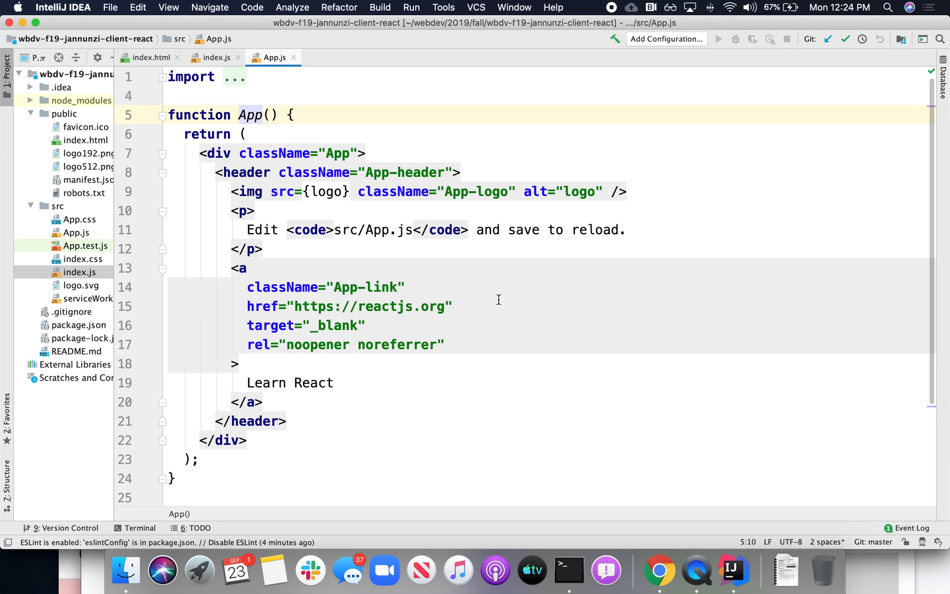
click(215, 57)
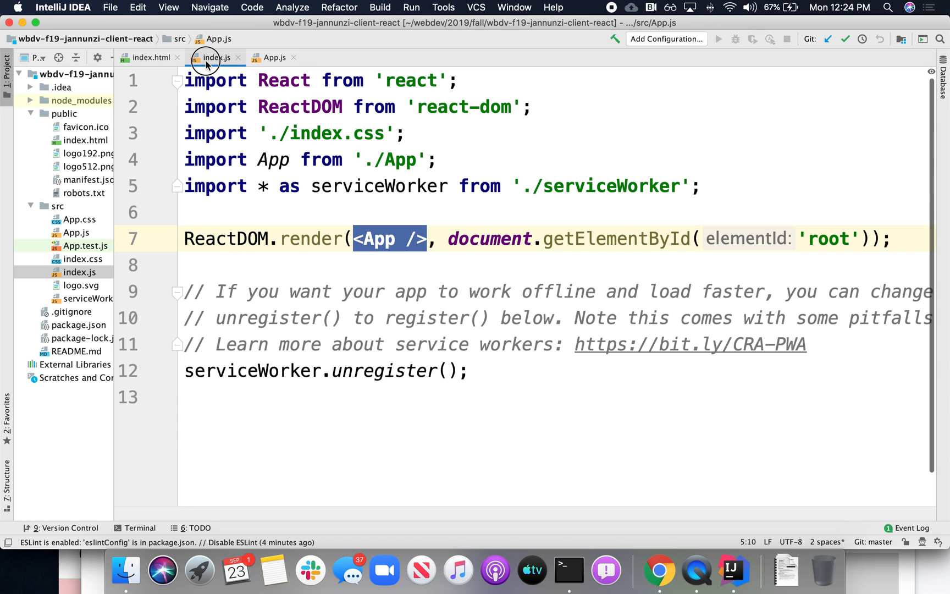
click(214, 57)
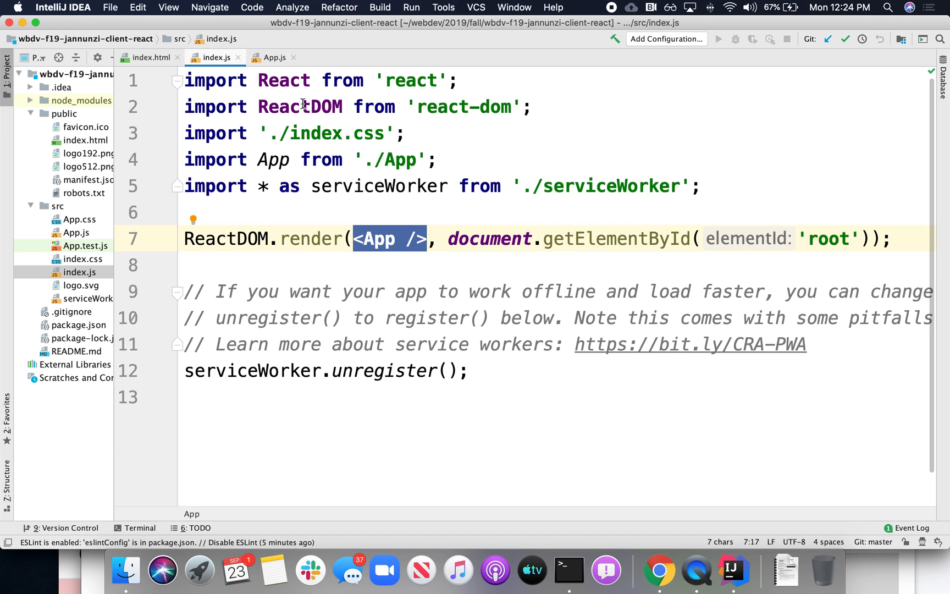
click(274, 57)
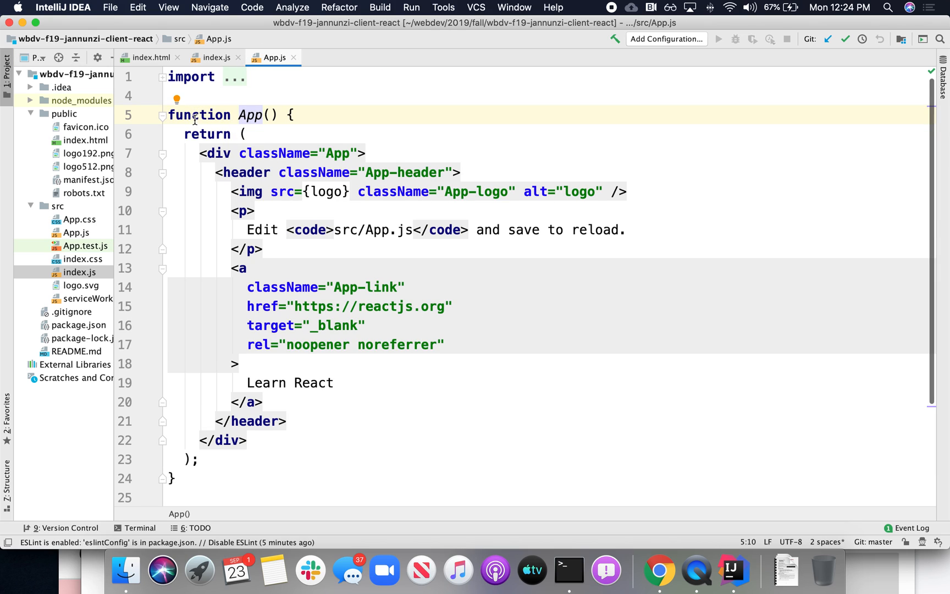
double_click(205, 134)
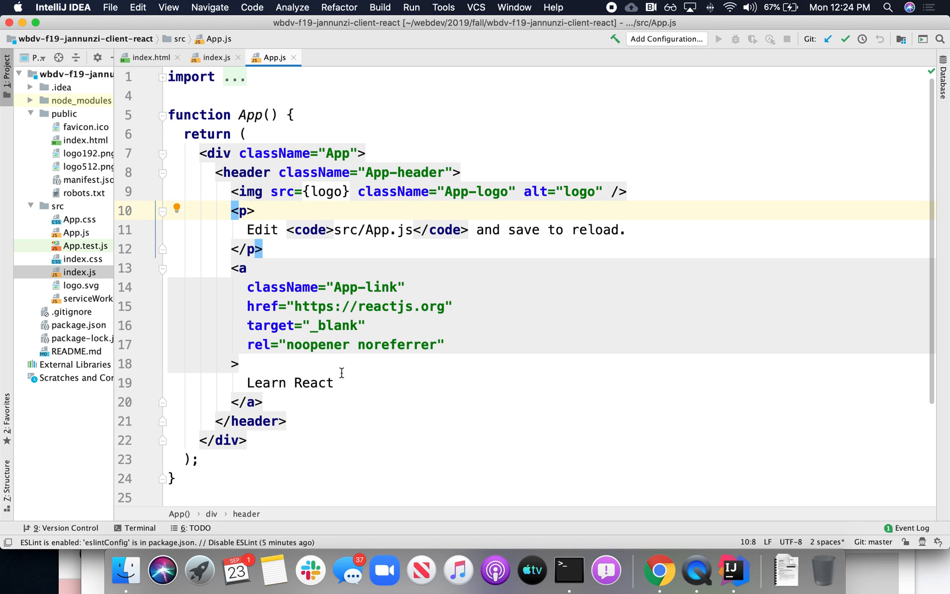
mouse_move(365, 379)
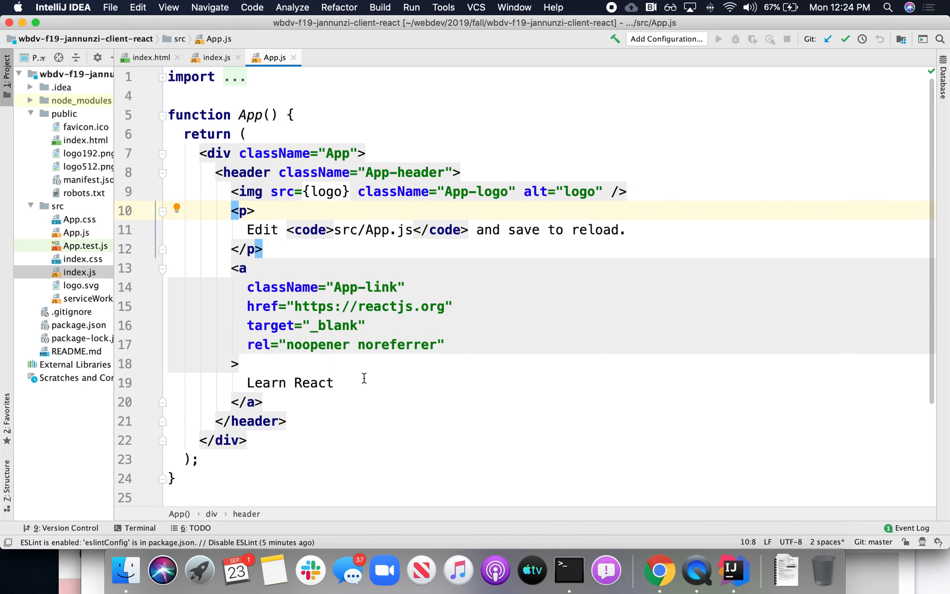